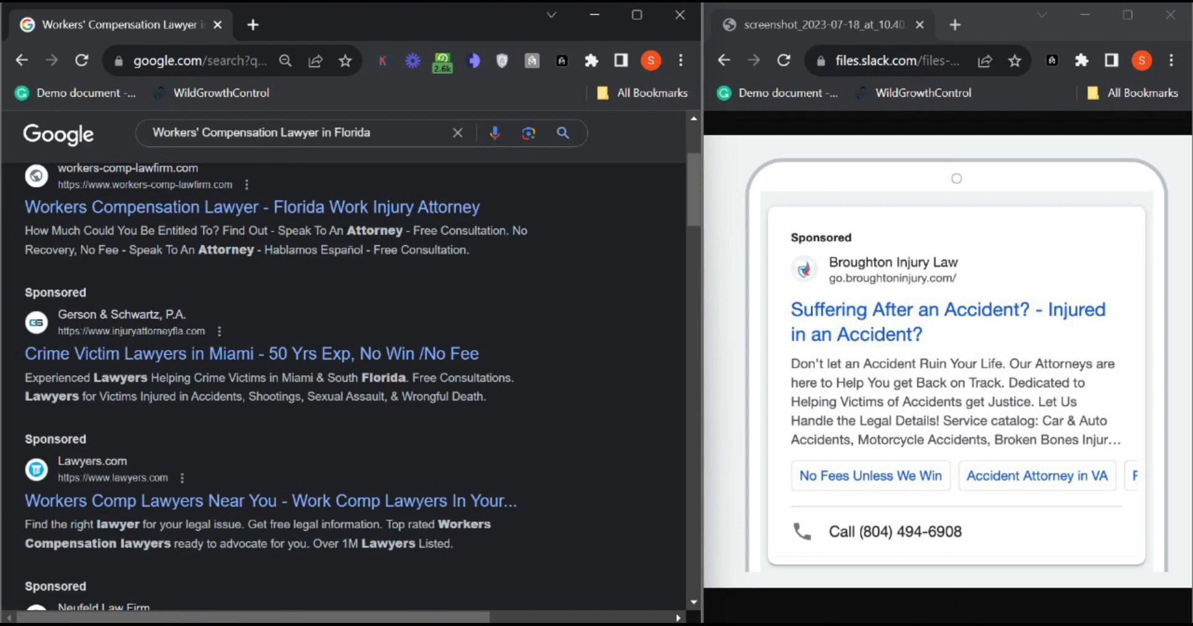
Step: Caption the missing extensions: Callout, Sitelink Extensions, Phone Number, Pro
text(Callout E)
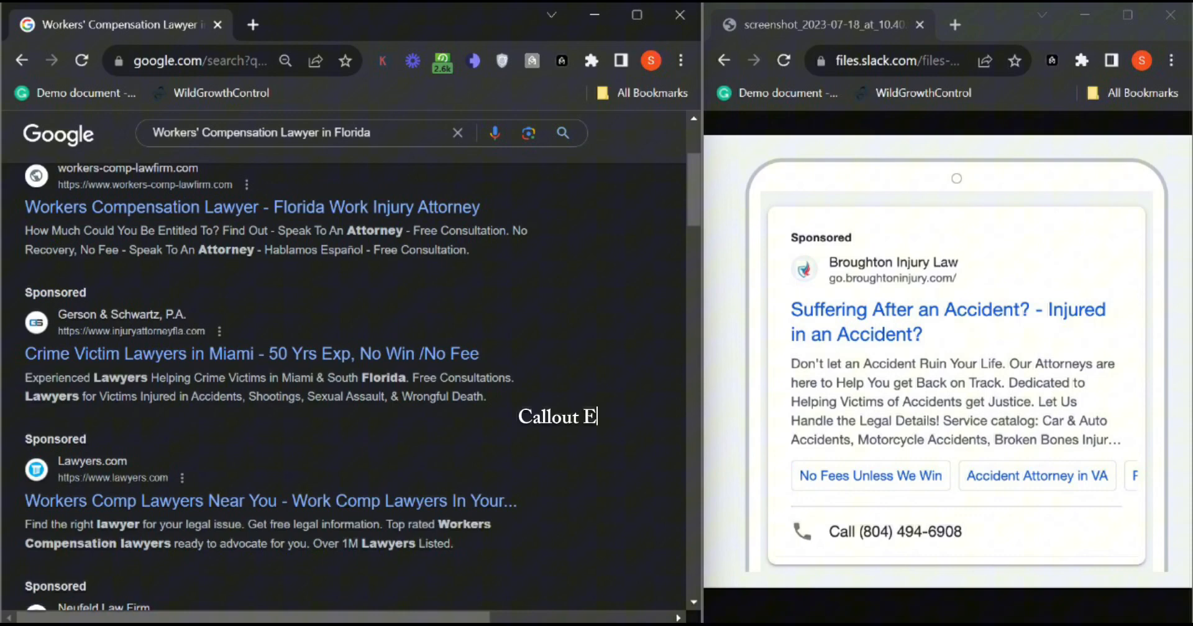
text(Sitelink Extentions)
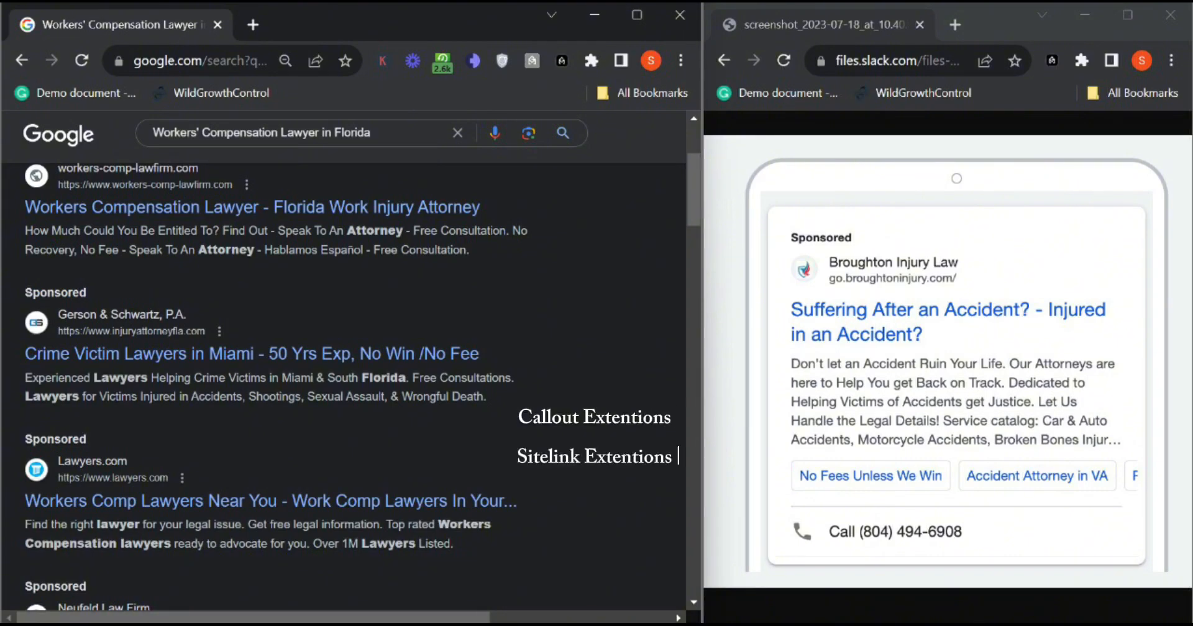
text(Phone Number)
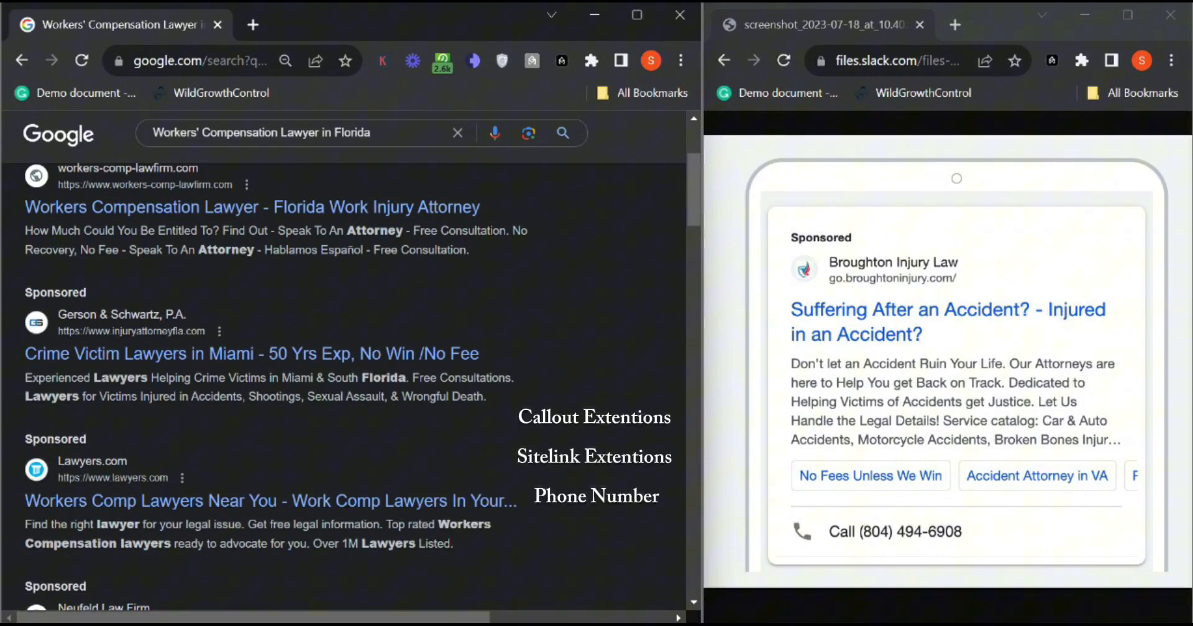
text(Pro)
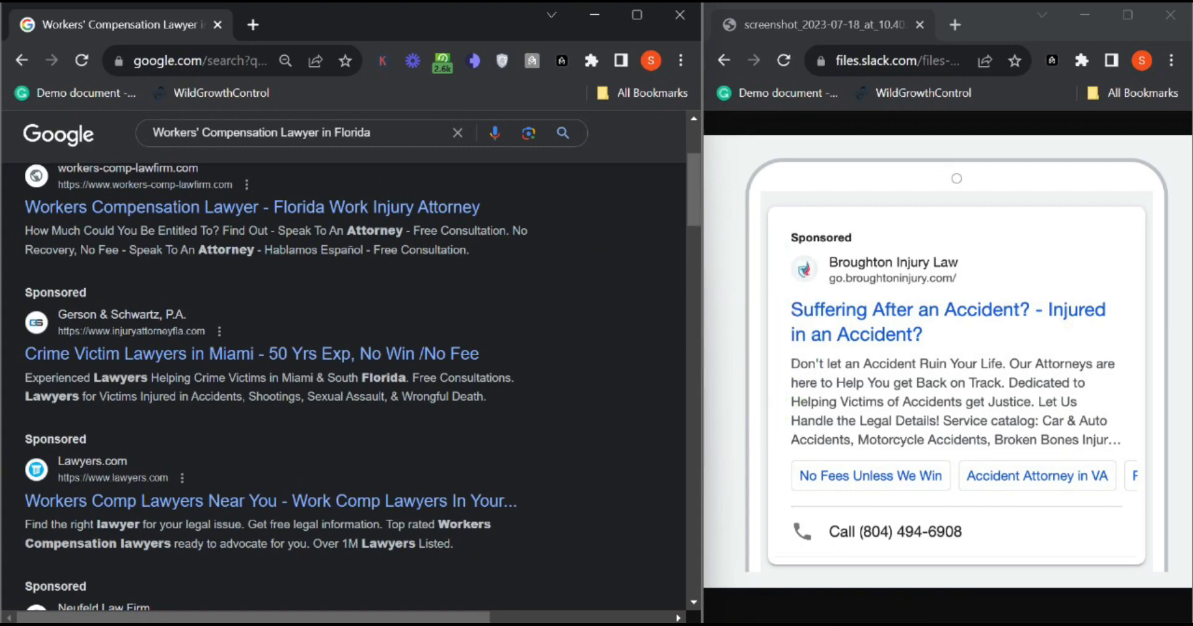
Step: Begin a caption 'Why have the... Increase... Mak' beside the Gerson & Schwartz ad
text(Why have the)
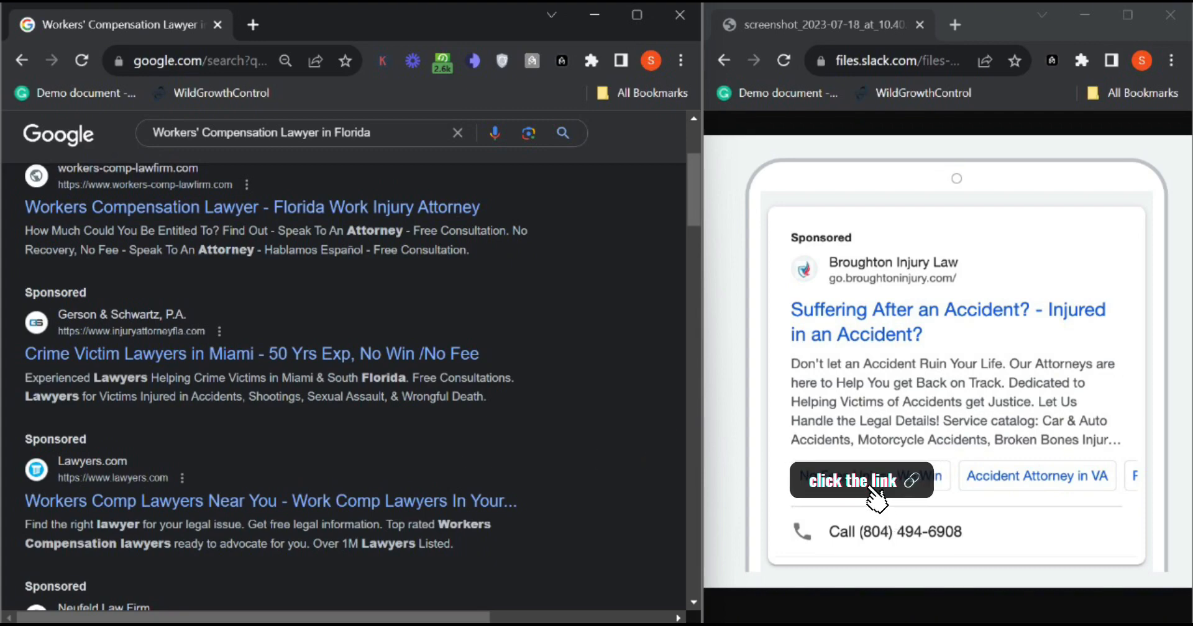
click(863, 480)
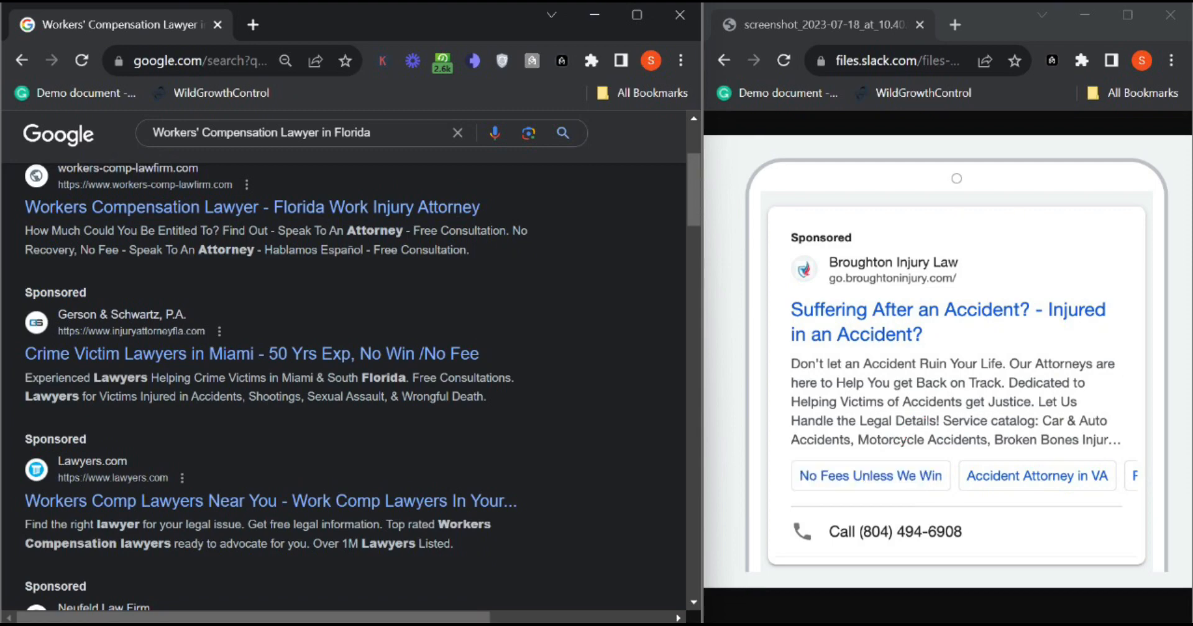
text(Increase)
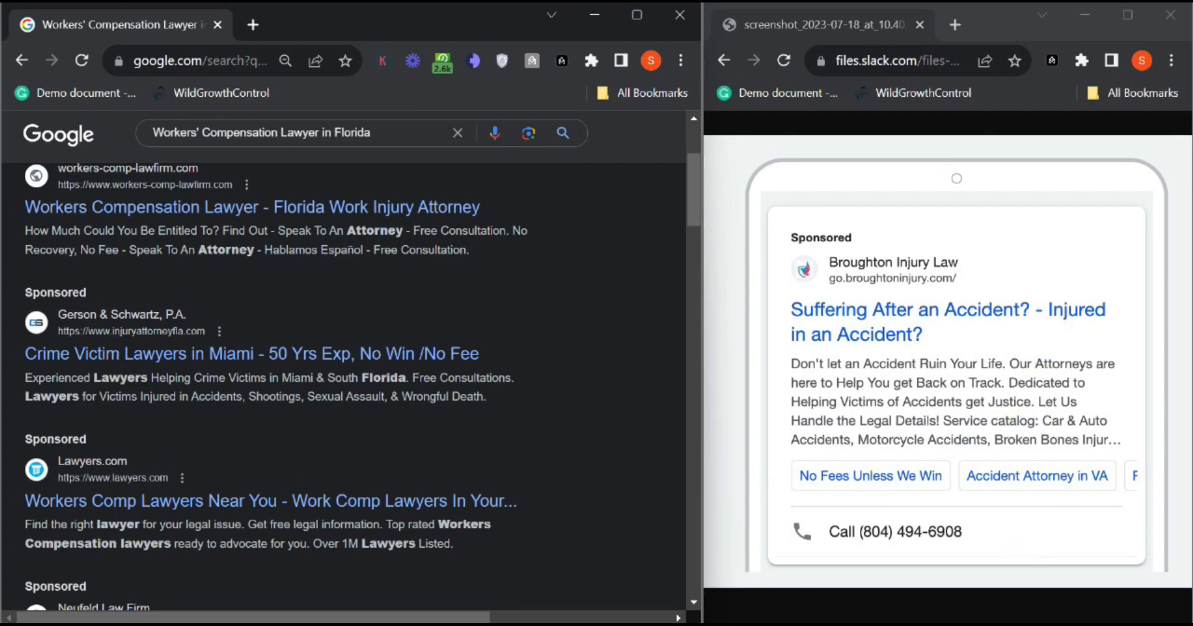
text(Make it easier for)
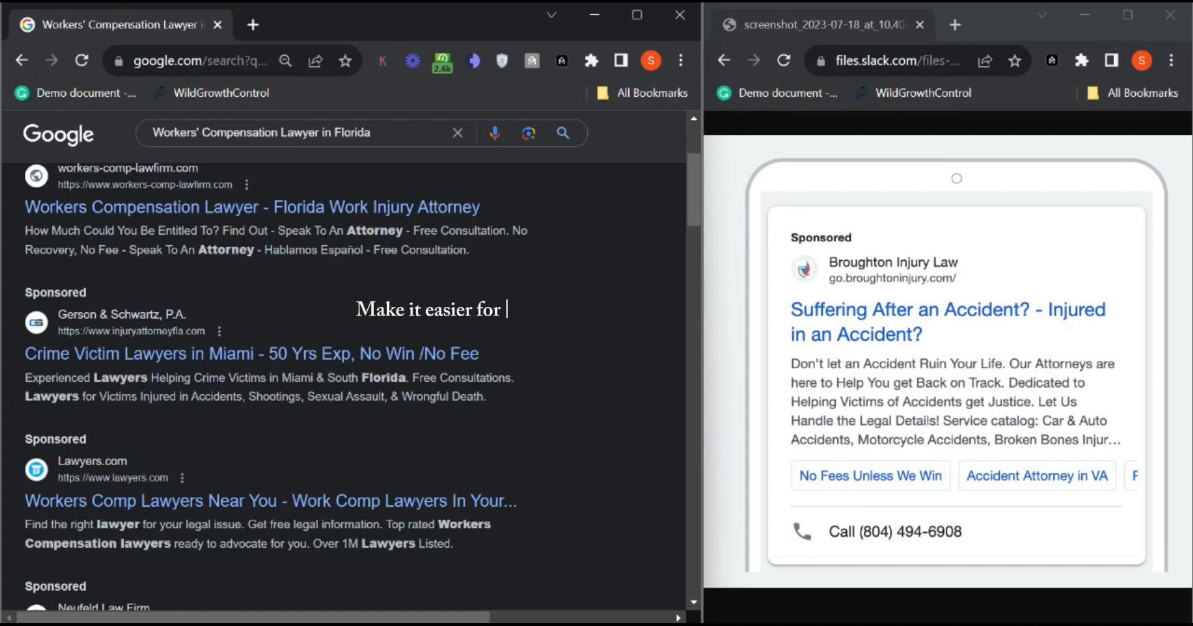
Step: Continue the caption with 'incoming clients... Minimizing your Budget and Incre'
text(incoming clients)
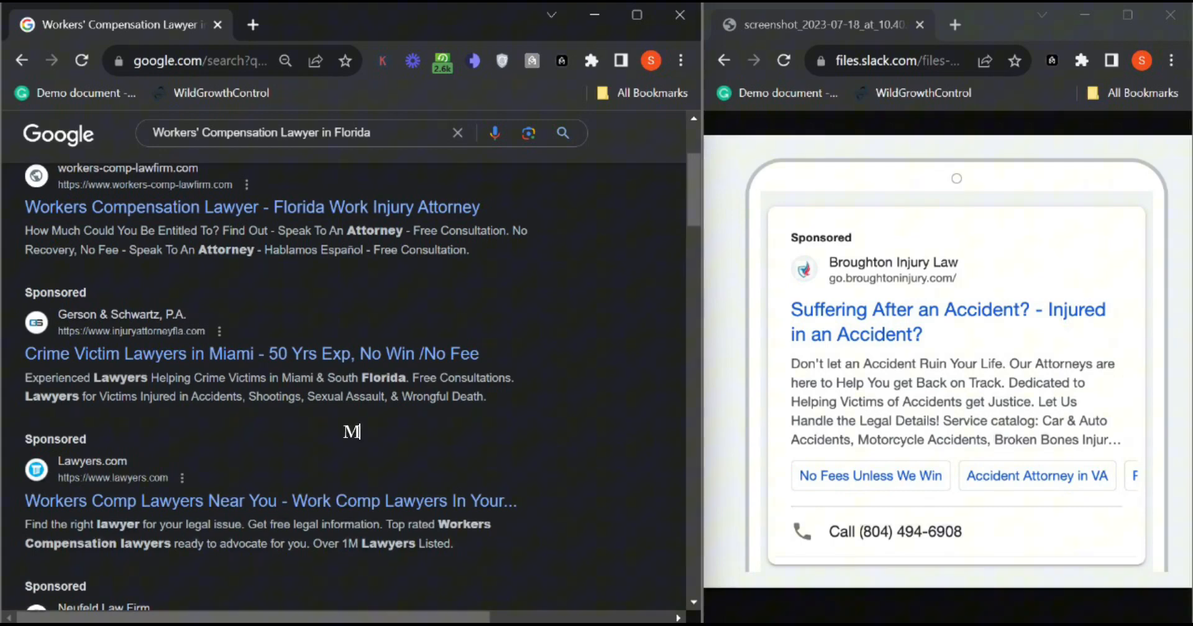
text(inimizing your Budget and Incre)
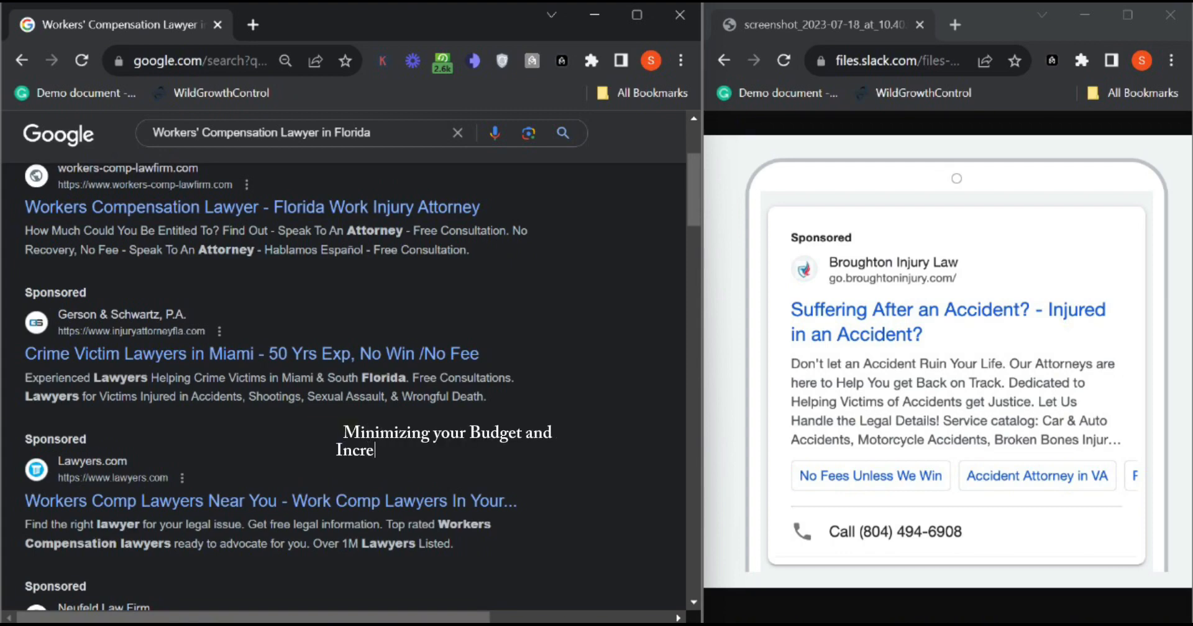